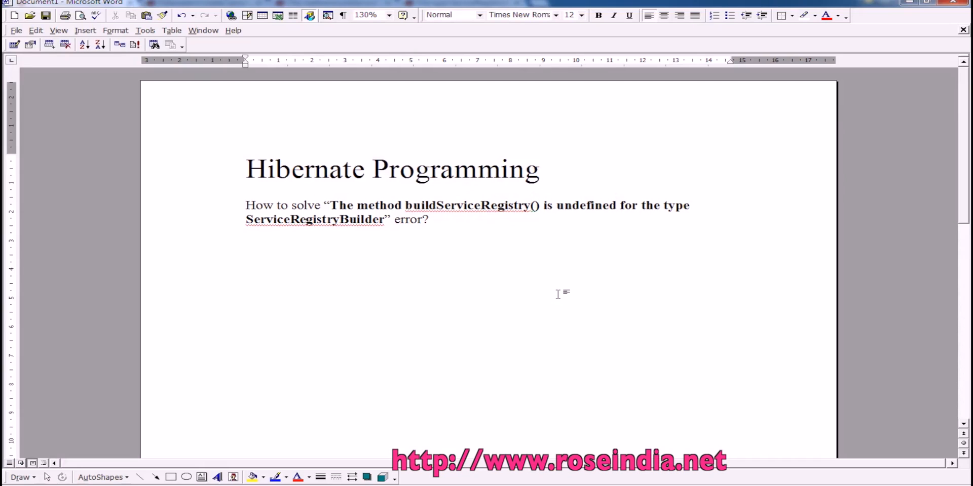
- Expand WebContent > WEB-INF > lib to list hibernate-core-4.3.1.Final and related jars, then locate the old configuration usage
{"action": "left_click", "coordinate": [427, 219]}
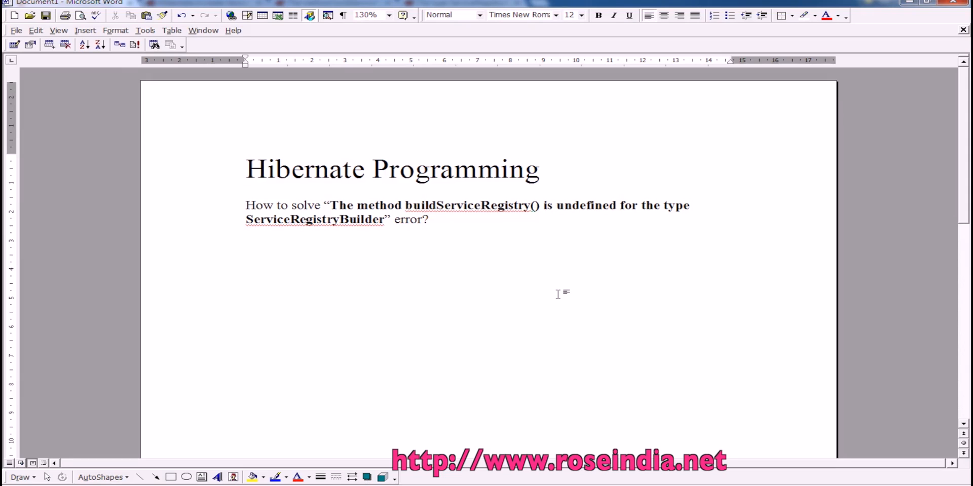
{"action": "left_click", "coordinate": [427, 220]}
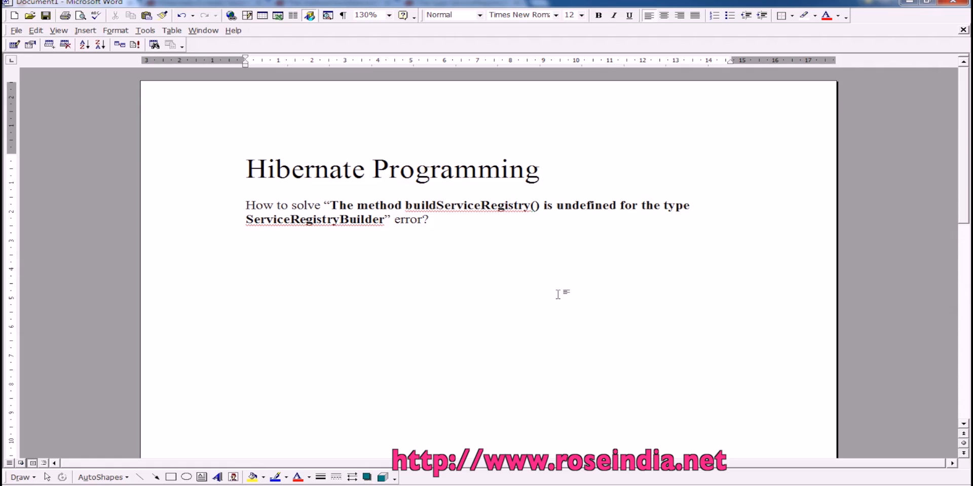
{"action": "left_click", "coordinate": [428, 220]}
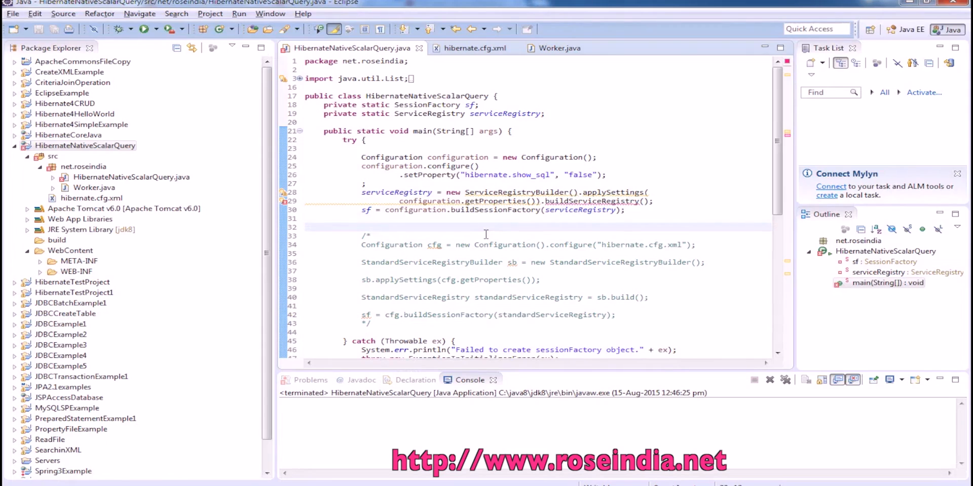
{"action": "mouse_move", "coordinate": [284, 203]}
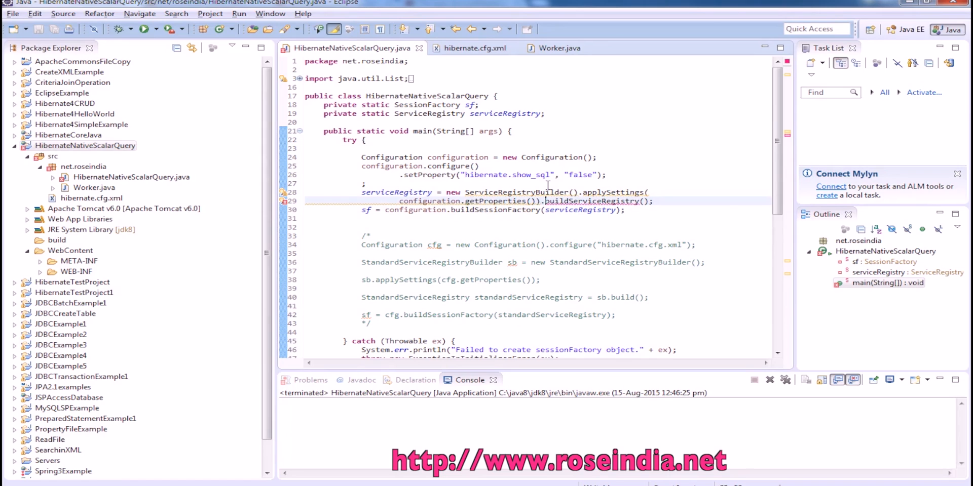
{"action": "left_click", "coordinate": [66, 281]}
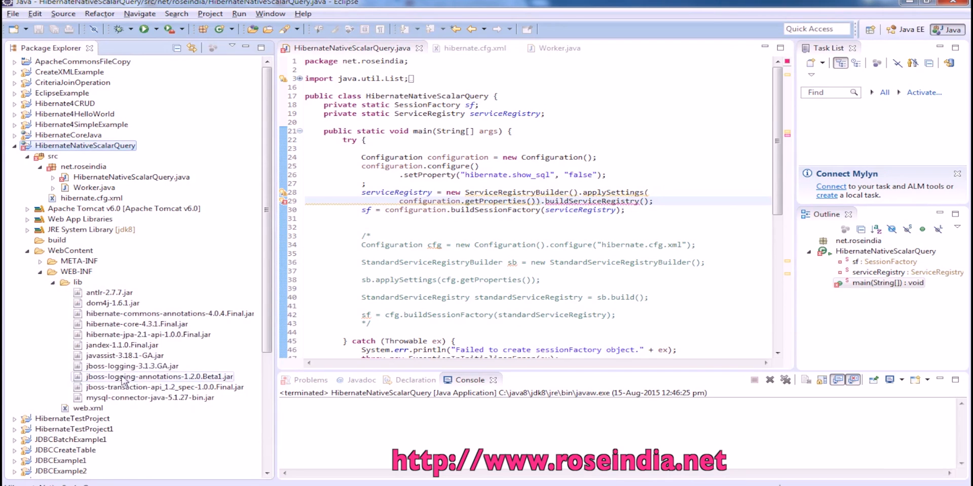
{"action": "mouse_move", "coordinate": [139, 325]}
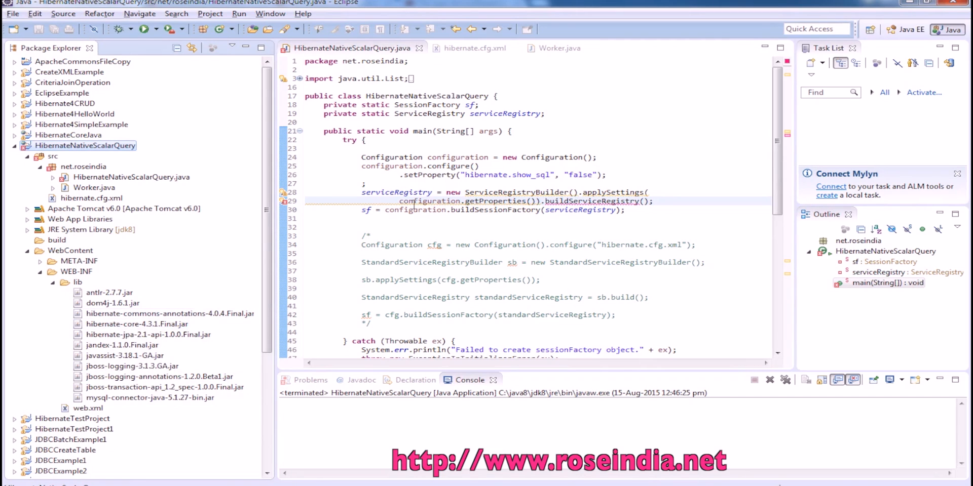
{"action": "double_click", "coordinate": [457, 157]}
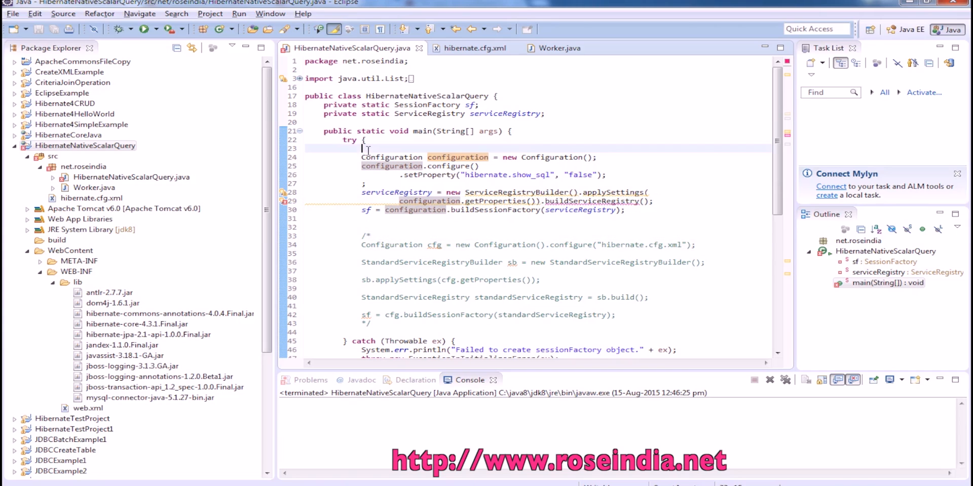
- Comment out the old Configuration/buildServiceRegistry block with /* so the StandardServiceRegistryBuilder code becomes active
{"action": "type", "text": "/*"}
{"action": "left_click", "coordinate": [537, 218]}
{"action": "type", "text": "*/"}
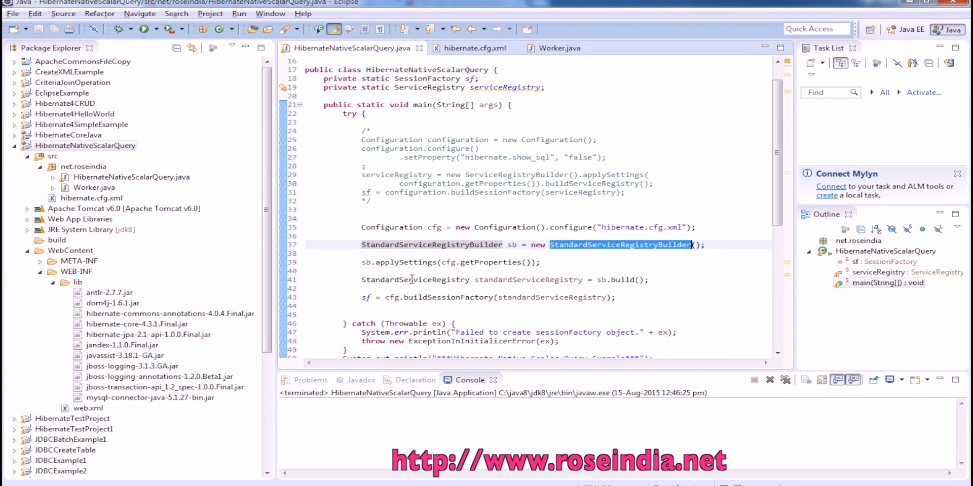
{"action": "double_click", "coordinate": [511, 244]}
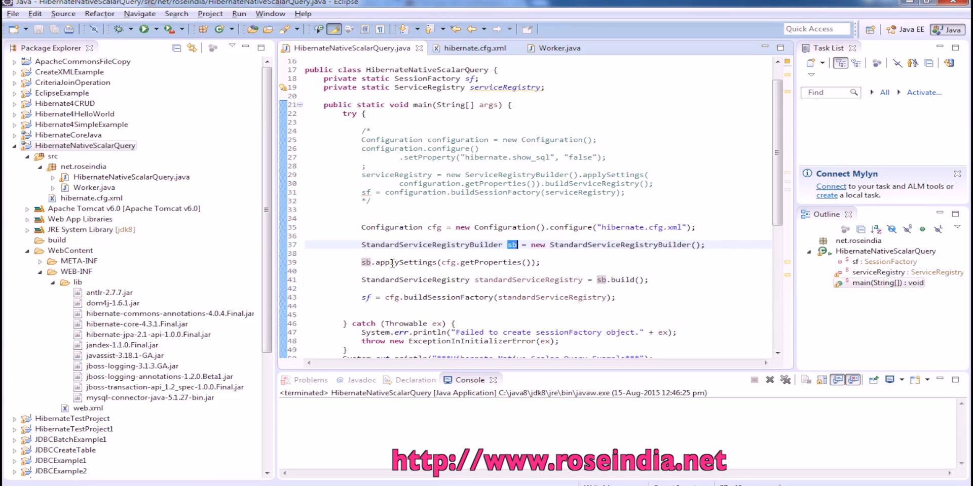
{"action": "double_click", "coordinate": [447, 261]}
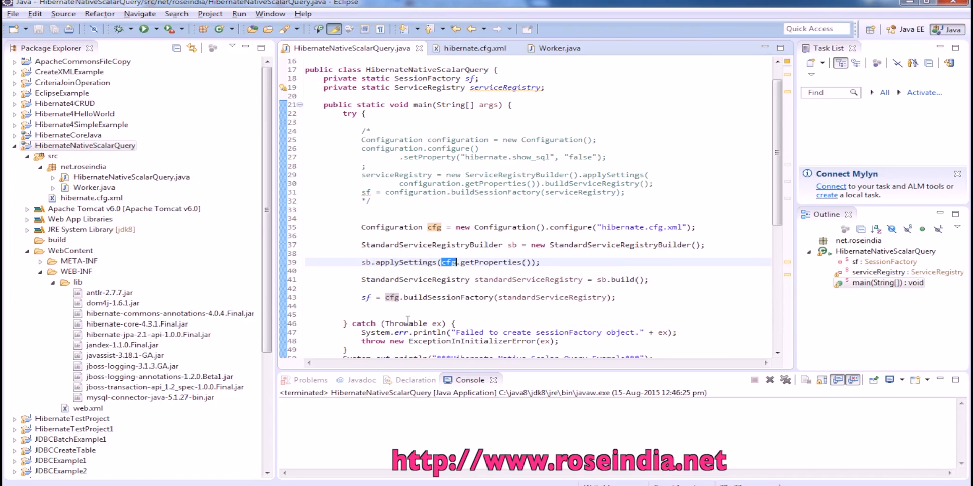
{"action": "left_click", "coordinate": [362, 315]}
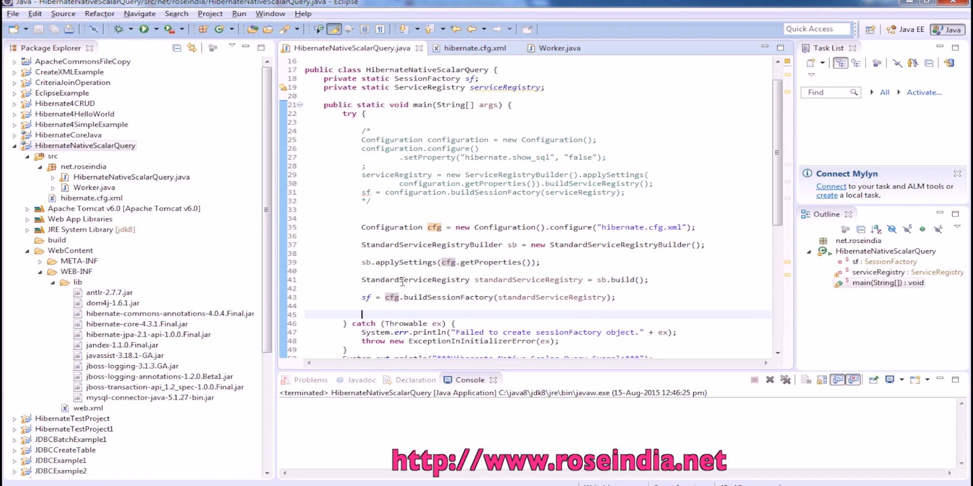
{"action": "double_click", "coordinate": [416, 280]}
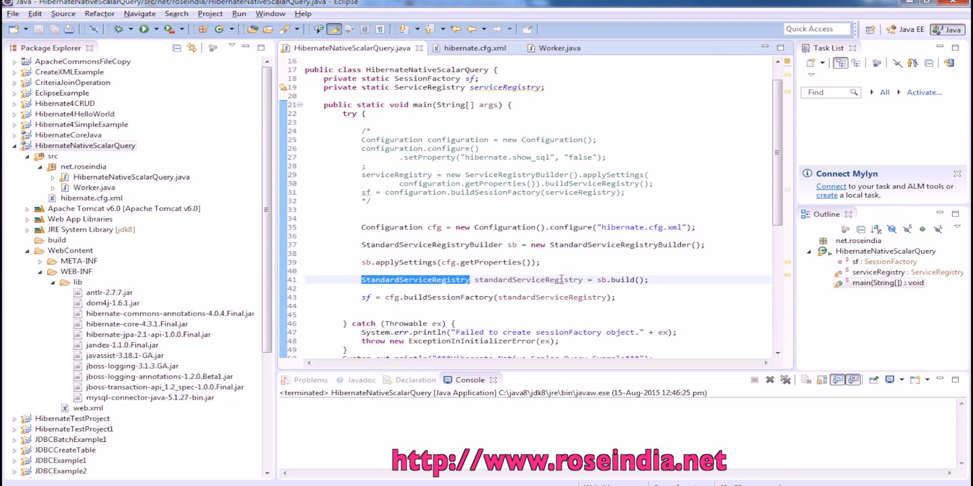
{"action": "mouse_move", "coordinate": [626, 280]}
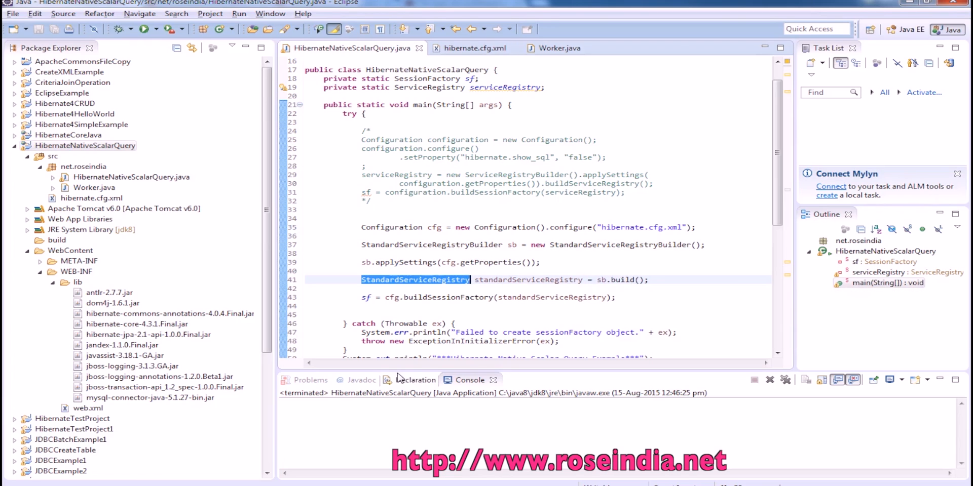
{"action": "double_click", "coordinate": [390, 296]}
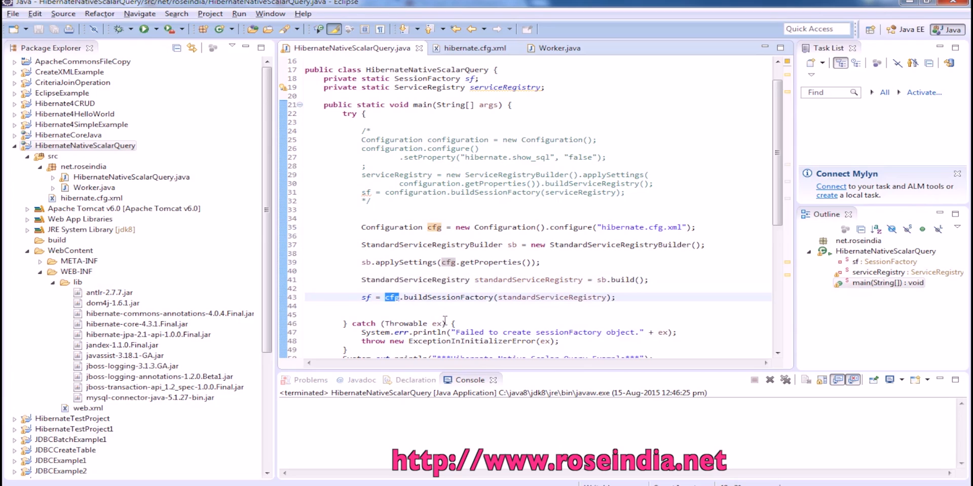
{"action": "mouse_move", "coordinate": [449, 298]}
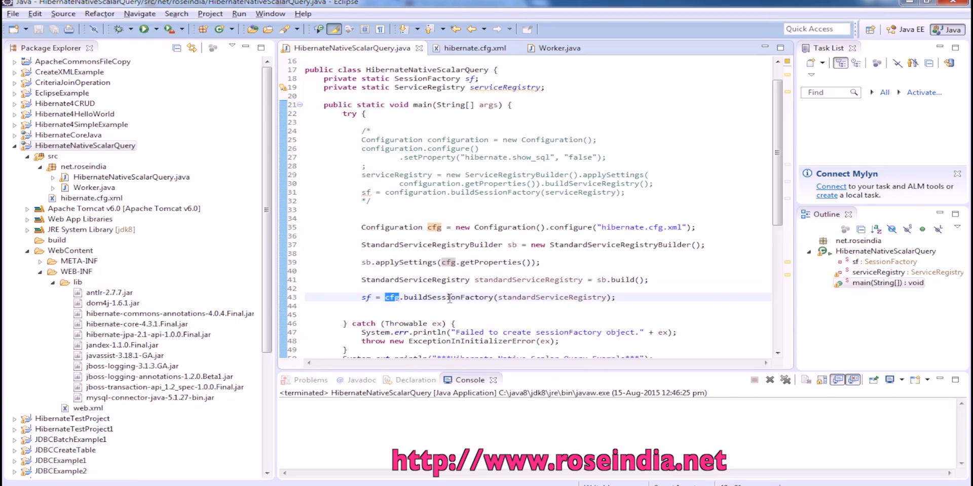
{"action": "mouse_move", "coordinate": [497, 306]}
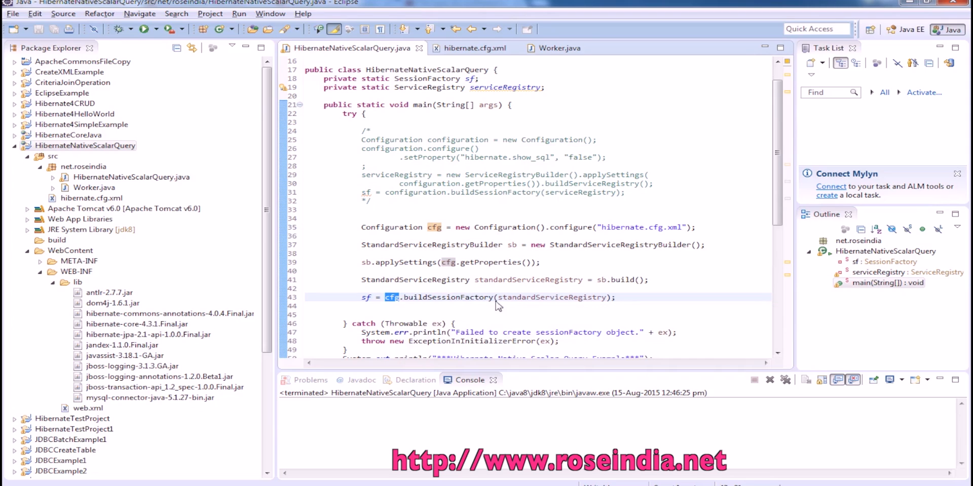
{"action": "double_click", "coordinate": [551, 297]}
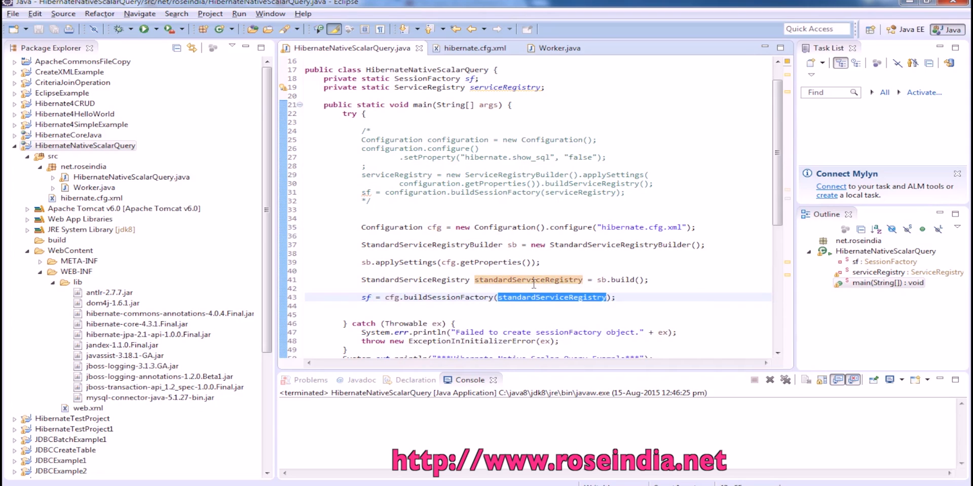
{"action": "double_click", "coordinate": [365, 297]}
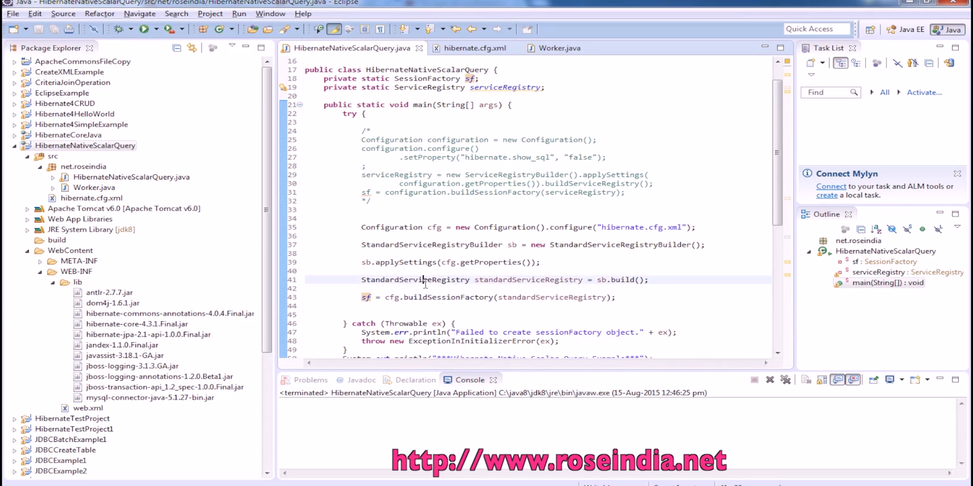
{"action": "double_click", "coordinate": [406, 279]}
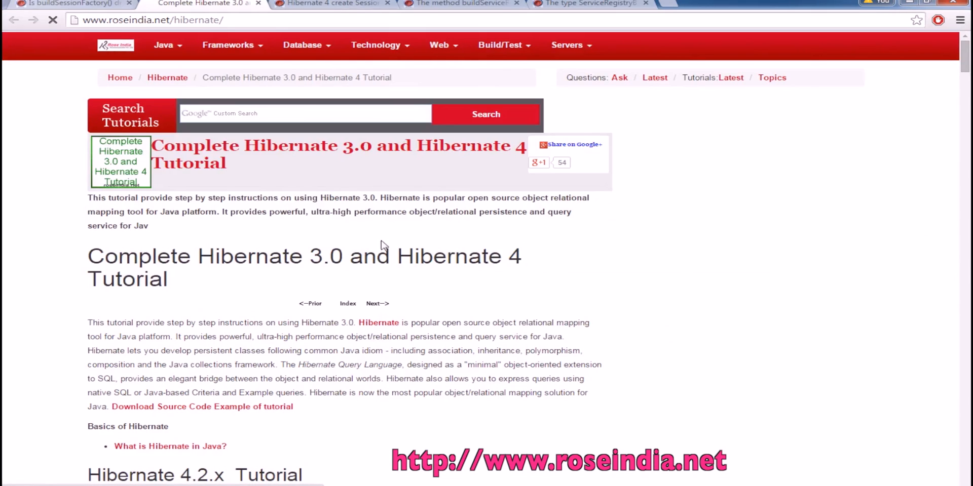
- Scroll down through roseindia's Hibernate 3.0 and Hibernate 4 tutorial lesson list
{"action": "scroll", "scroll_direction": "down", "scroll_amount": 3}
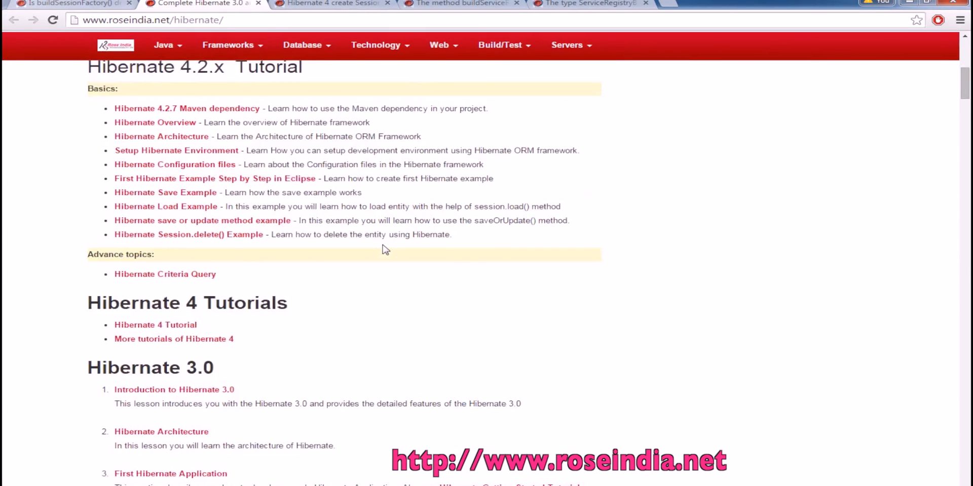
{"action": "scroll", "scroll_direction": "down", "scroll_amount": 3}
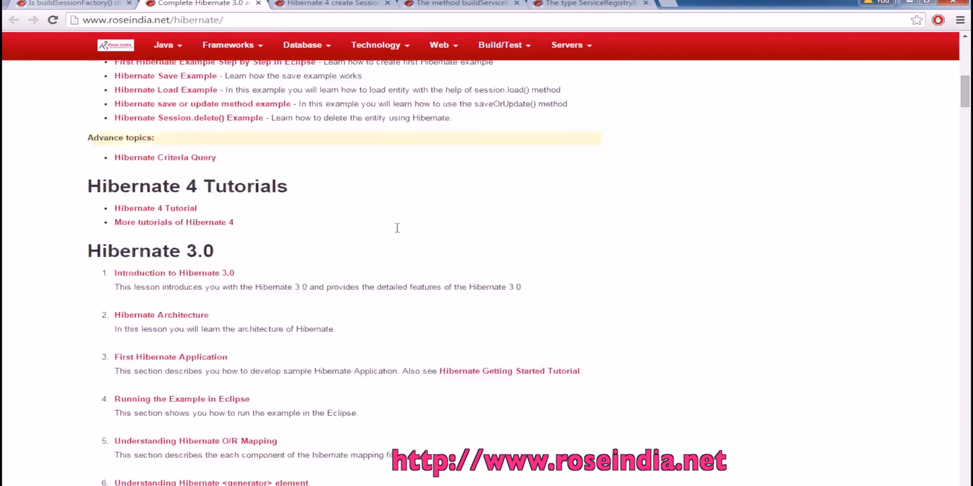
{"action": "scroll", "scroll_direction": "down", "scroll_amount": 3}
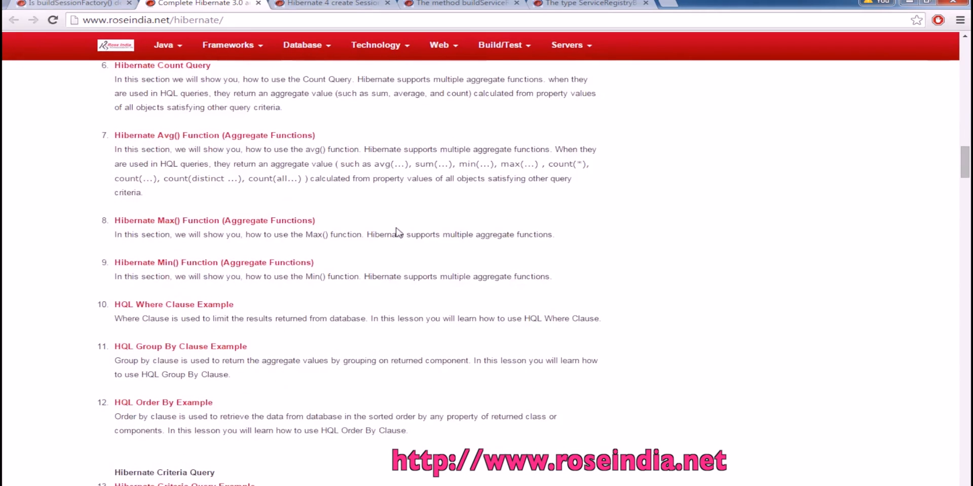
{"action": "scroll", "scroll_direction": "down", "scroll_amount": 3}
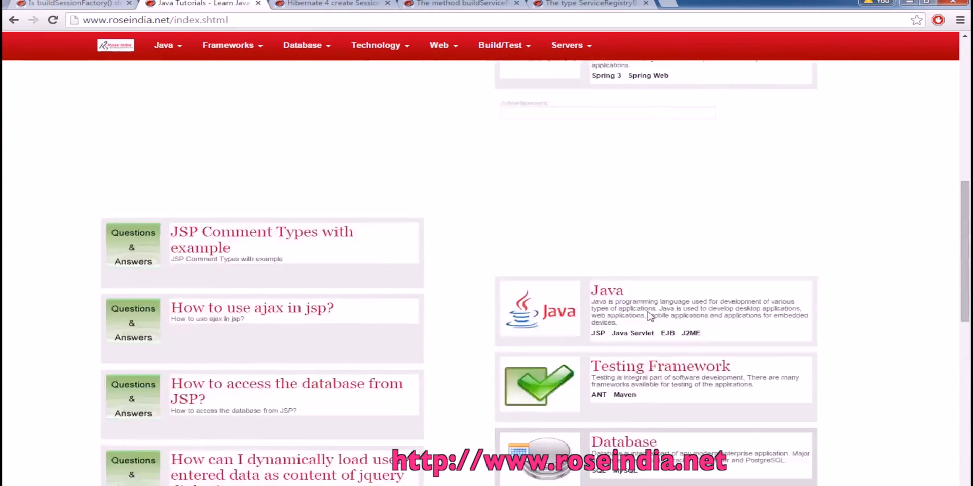
- Scroll the roseindia home page through the Java, Testing, Database and Ajax tutorial tiles
{"action": "scroll", "scroll_direction": "up", "scroll_amount": 3}
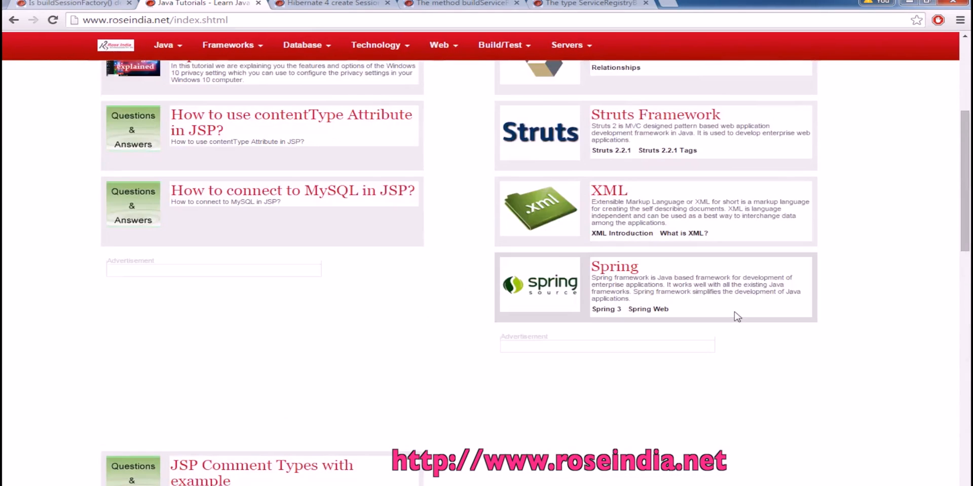
{"action": "scroll", "scroll_direction": "down", "scroll_amount": 3}
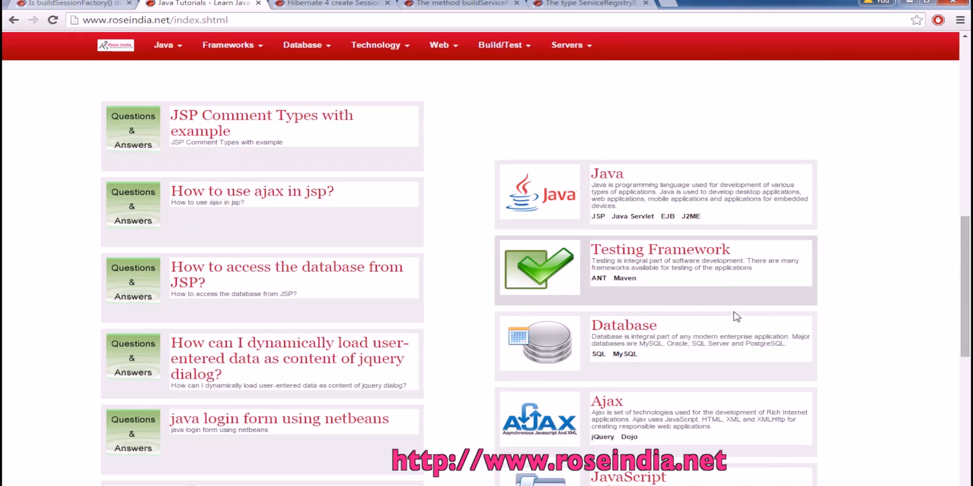